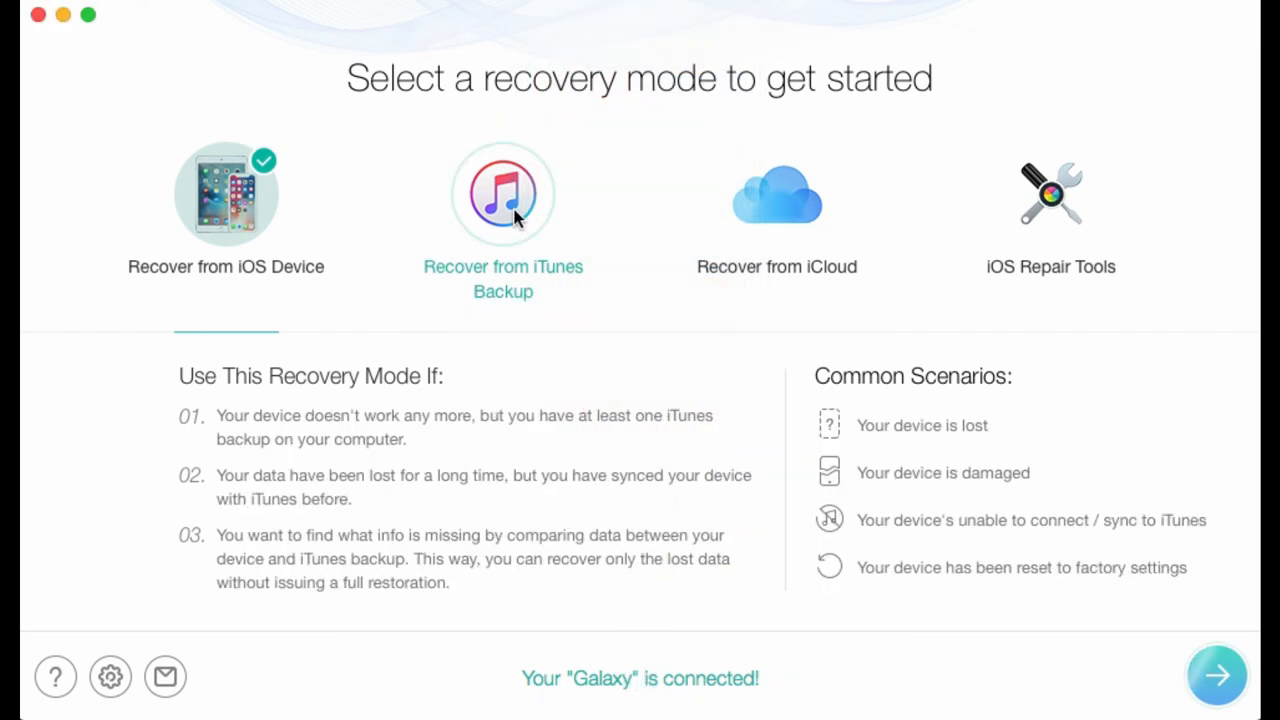
- Choose 'Recover from iTunes Backup' mode and continue to the iTunes backup list
left_click(503, 193)
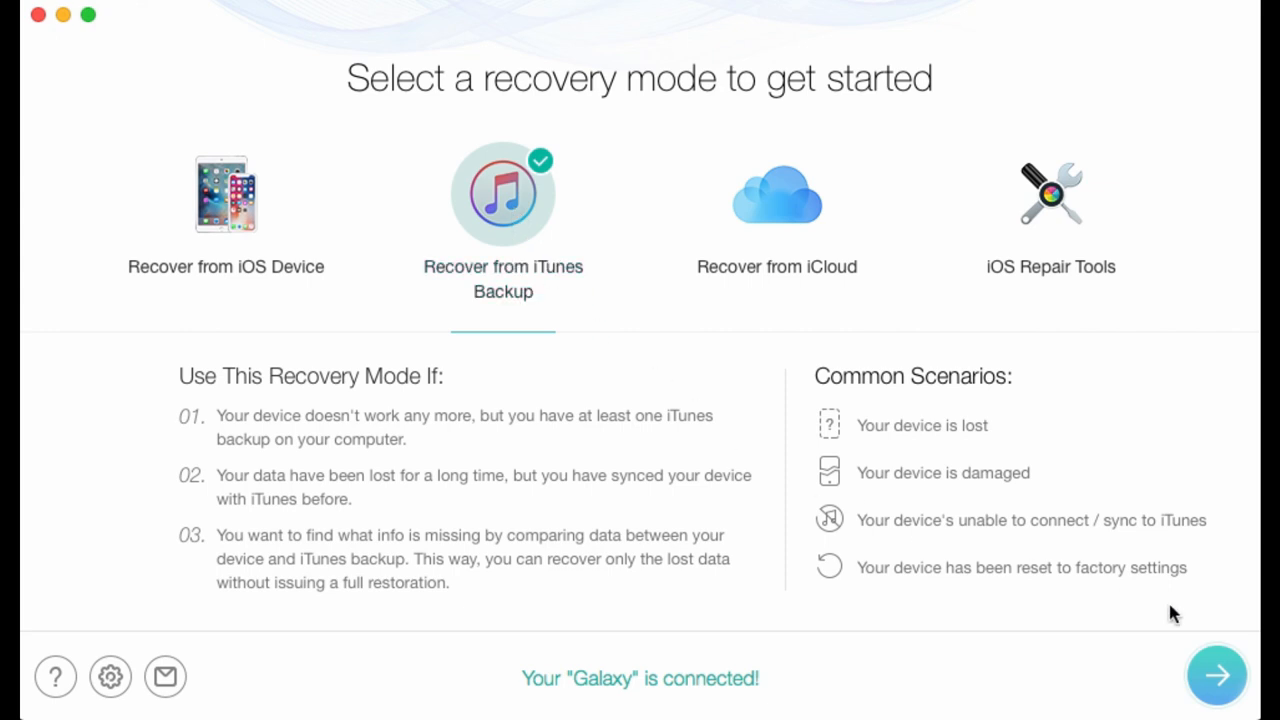
left_click(1217, 675)
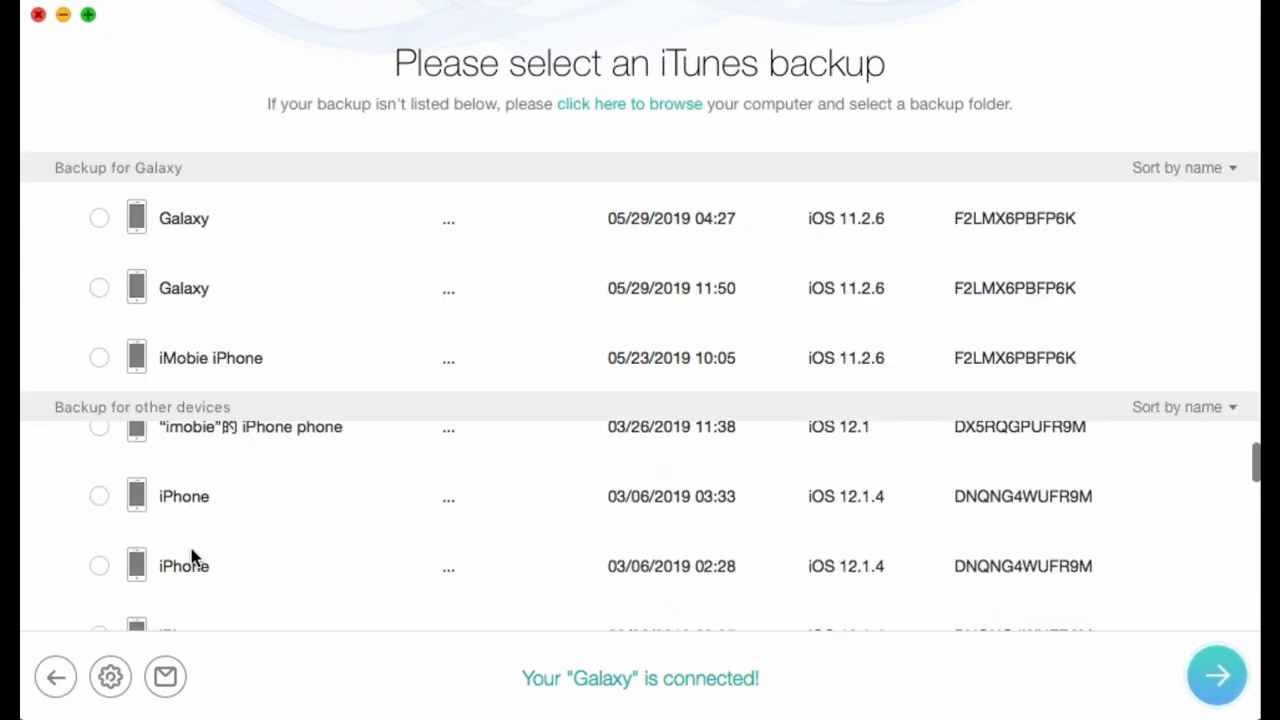
- Select the iPhone 6 backup and run 'Only Scan Backup' with the checked data types
left_click(99, 457)
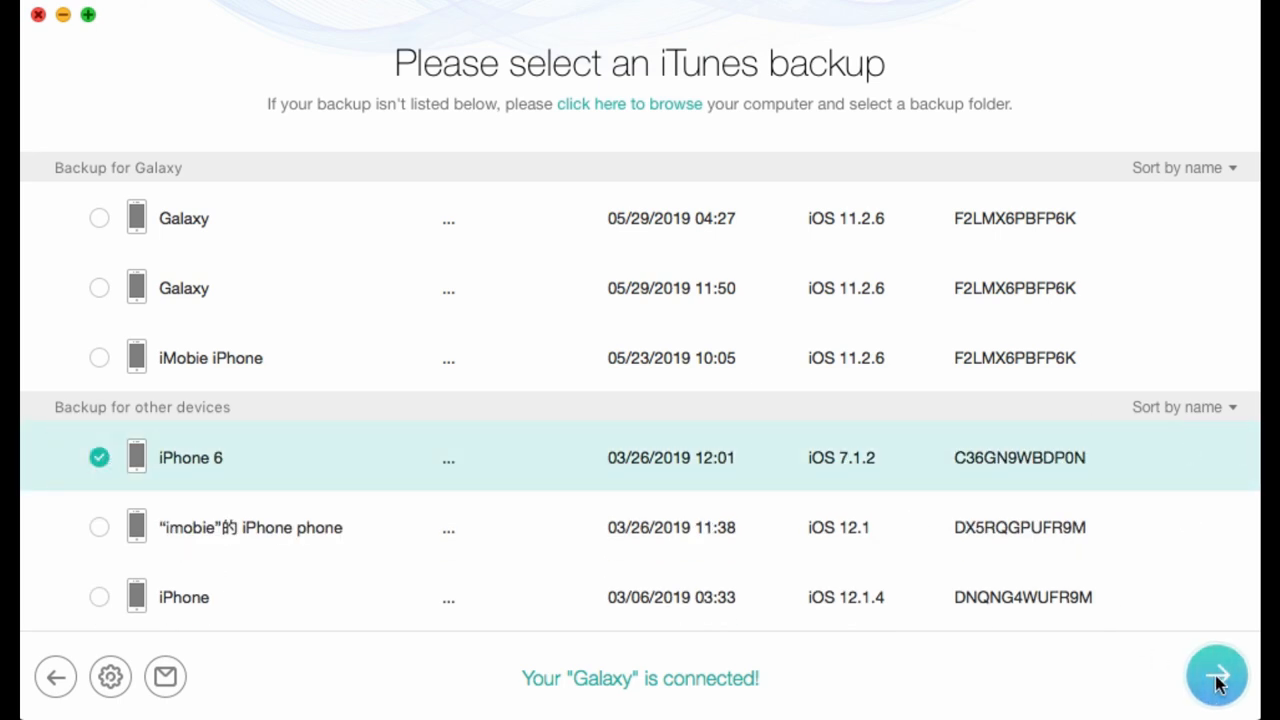
left_click(1216, 675)
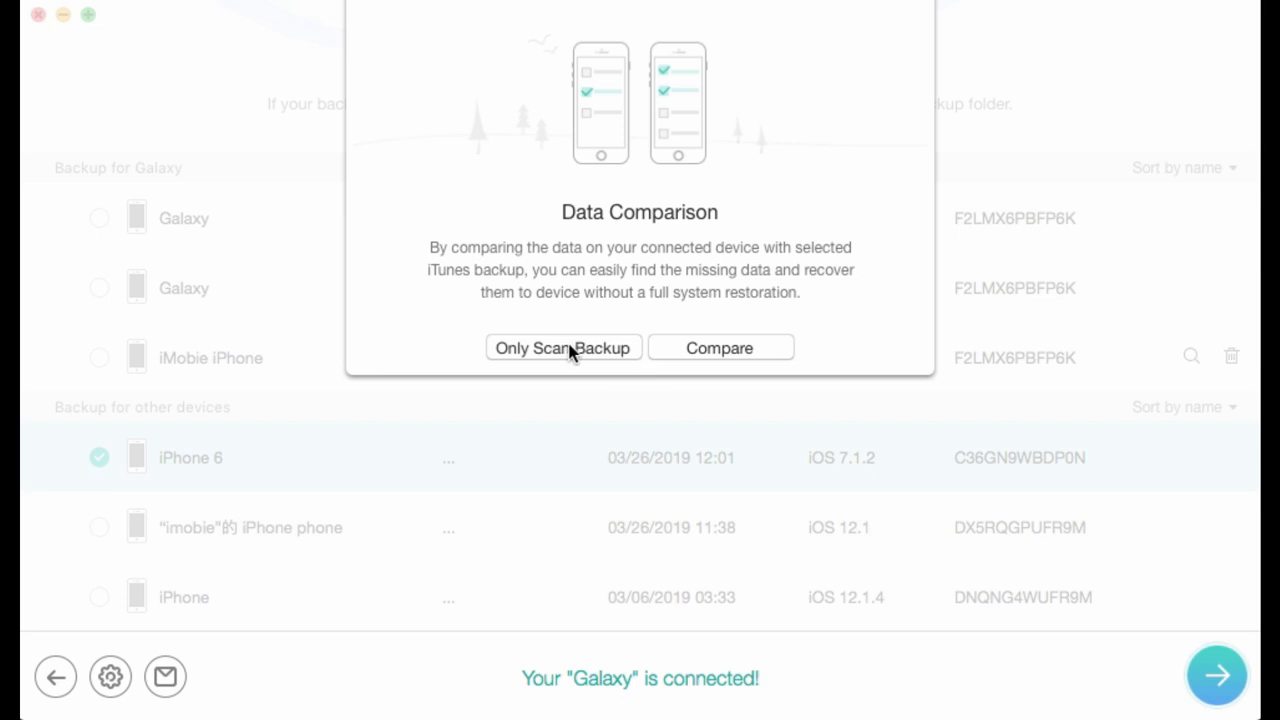
left_click(563, 347)
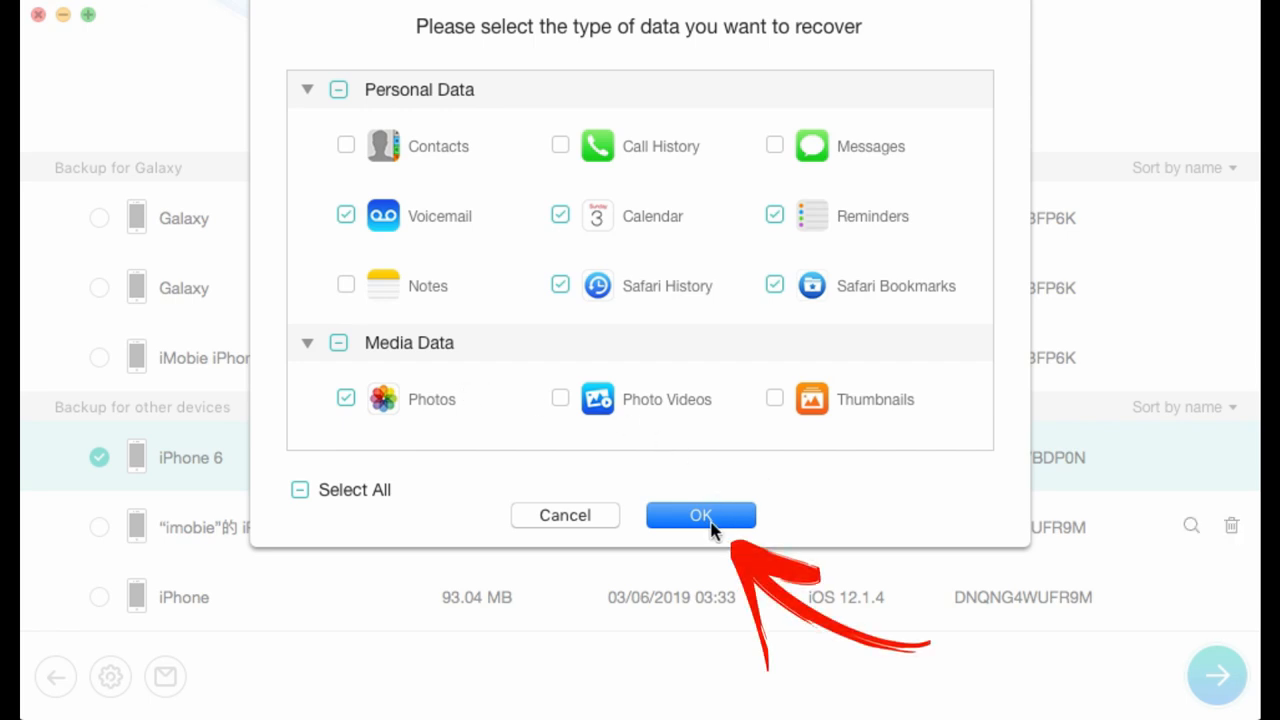
left_click(700, 515)
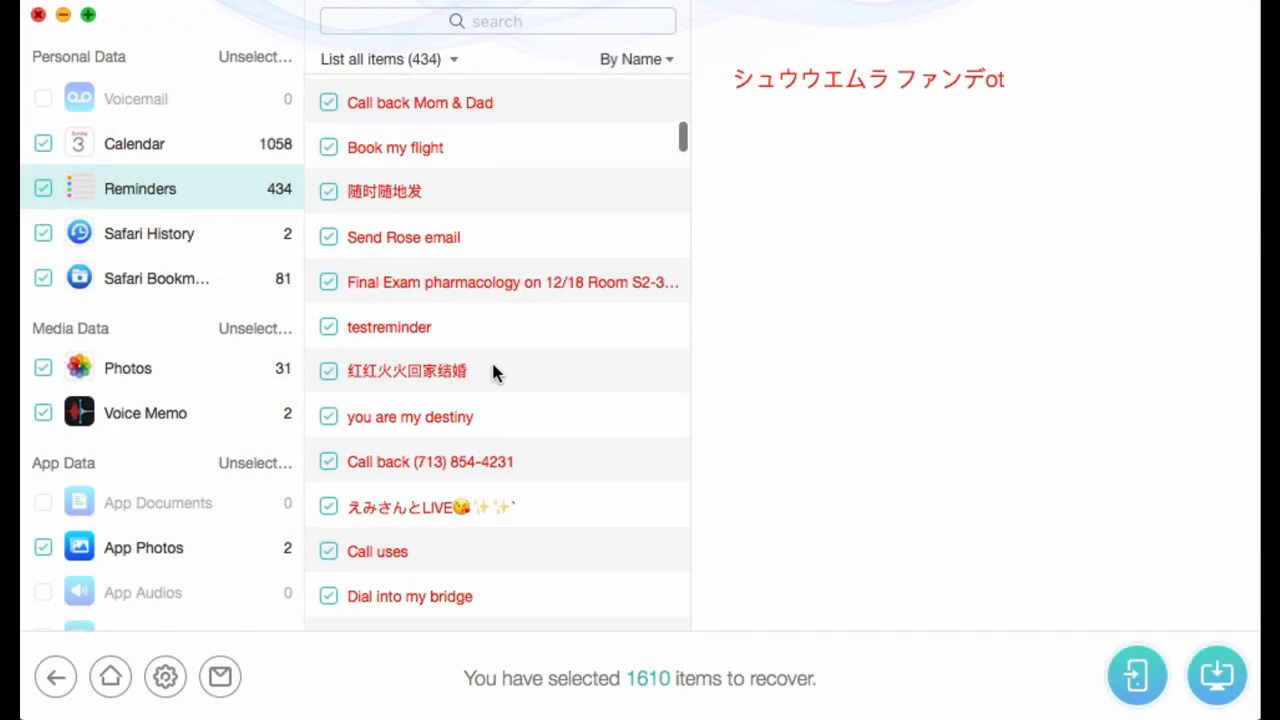
- Browse the scanned Safari History, Photos and App Photos items, then leave the results
left_click(148, 233)
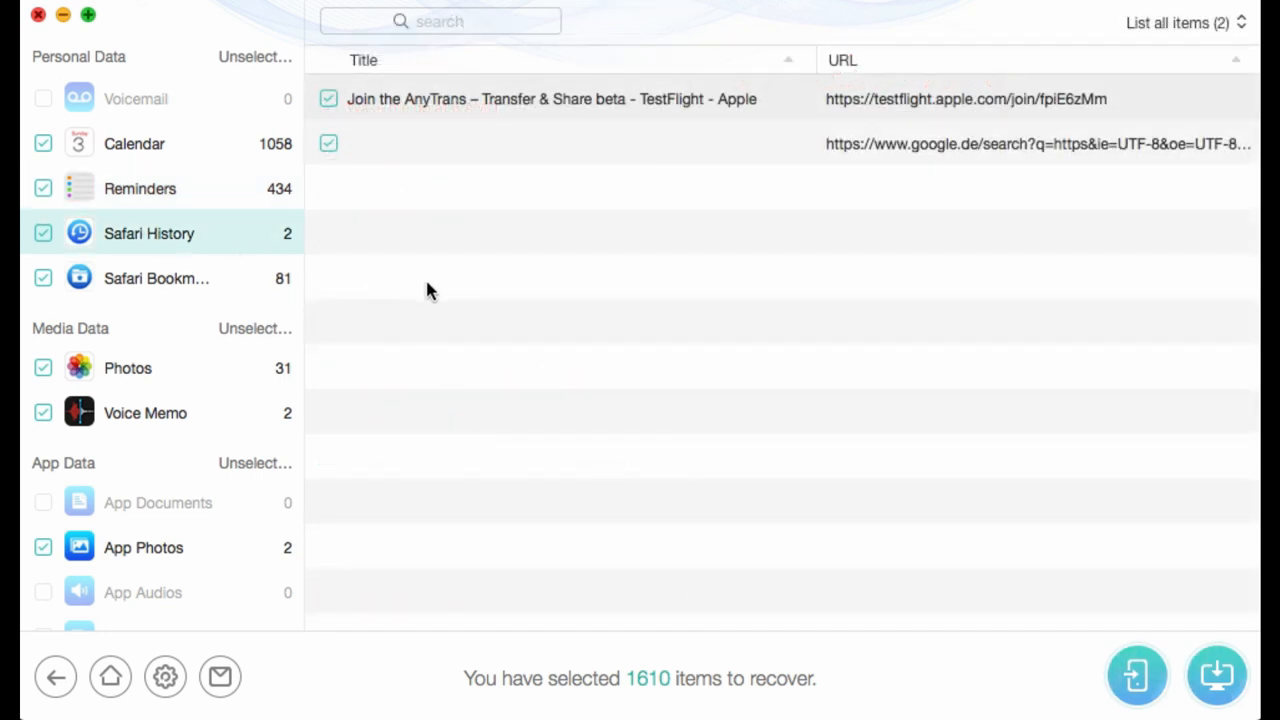
left_click(128, 368)
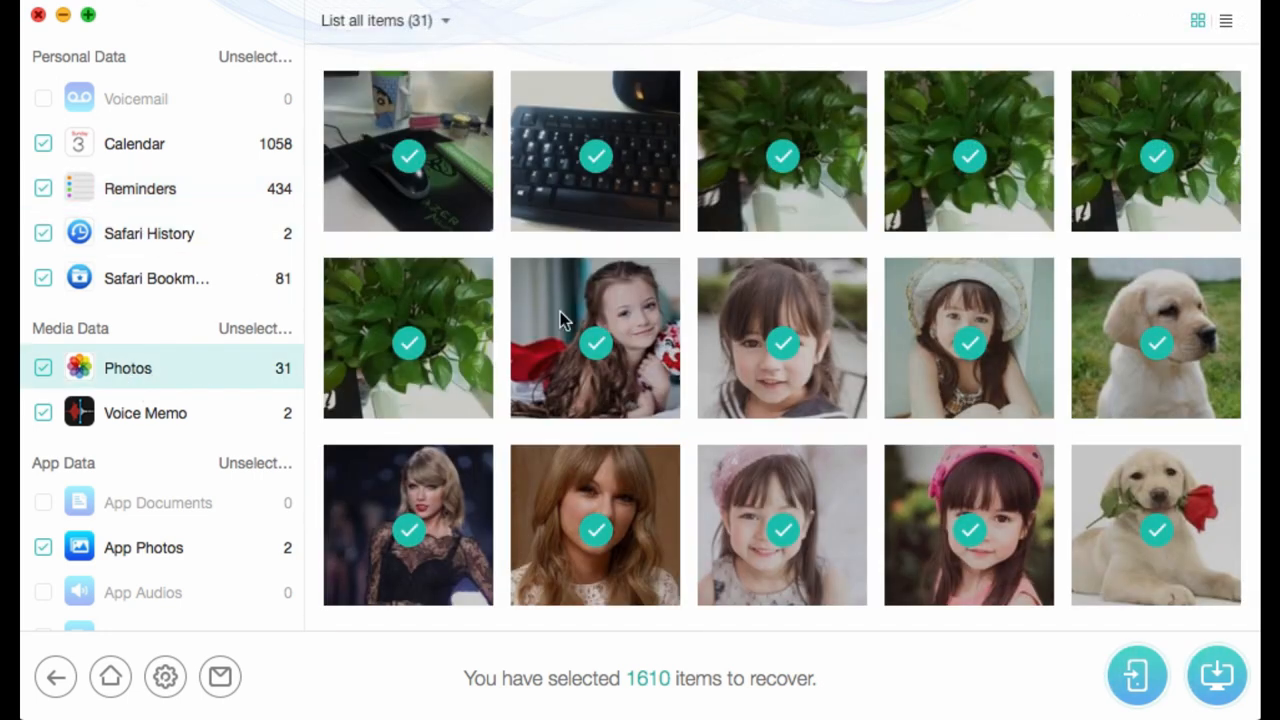
scroll("down", 3)
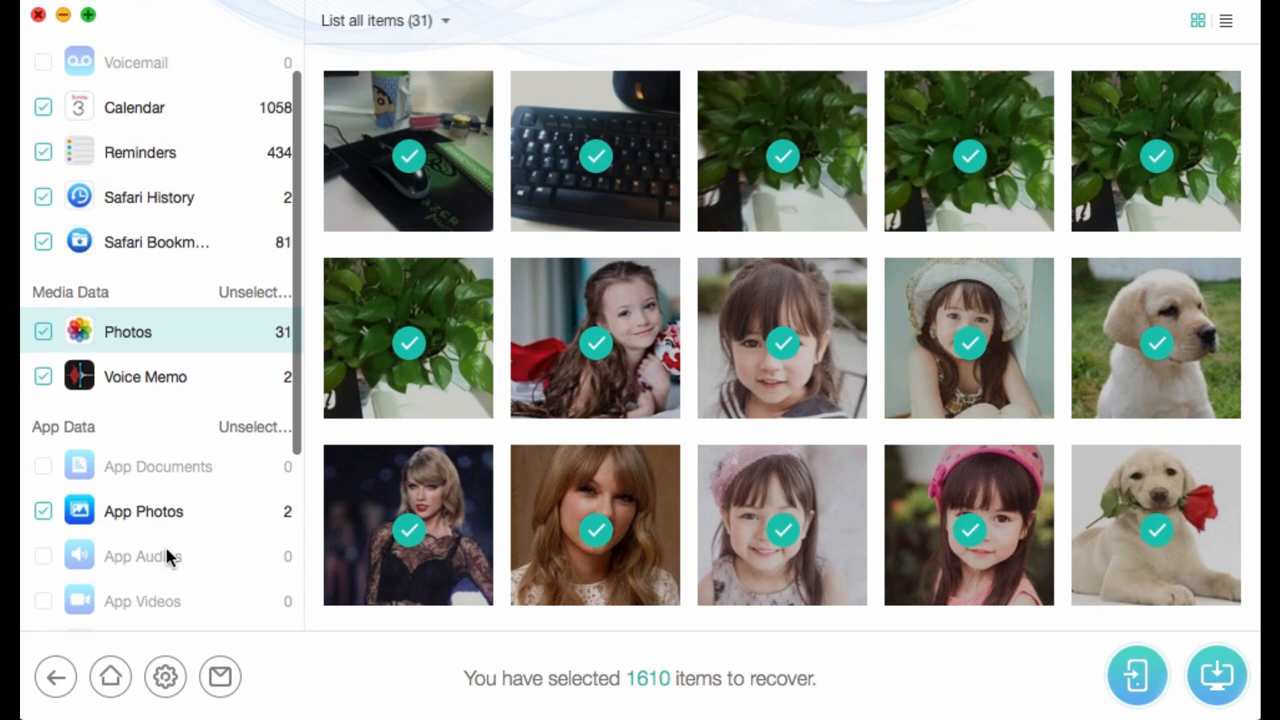
left_click(143, 511)
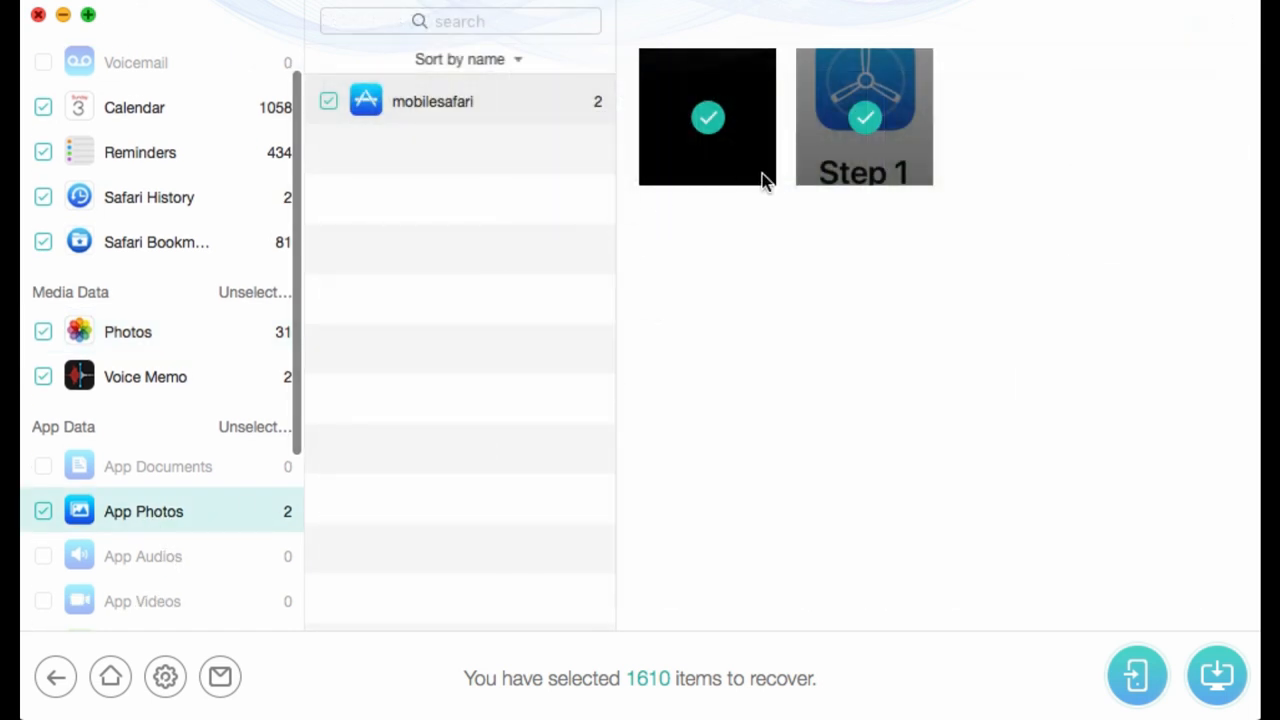
left_click(127, 331)
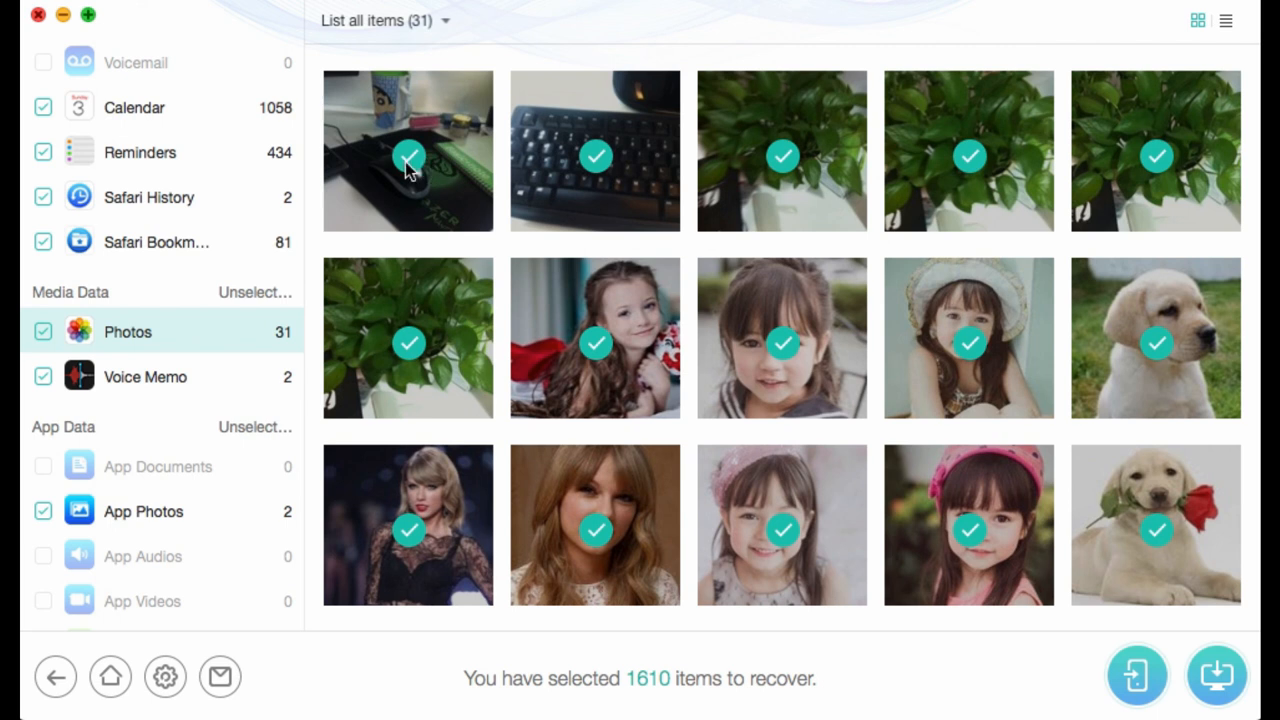
left_click(42, 331)
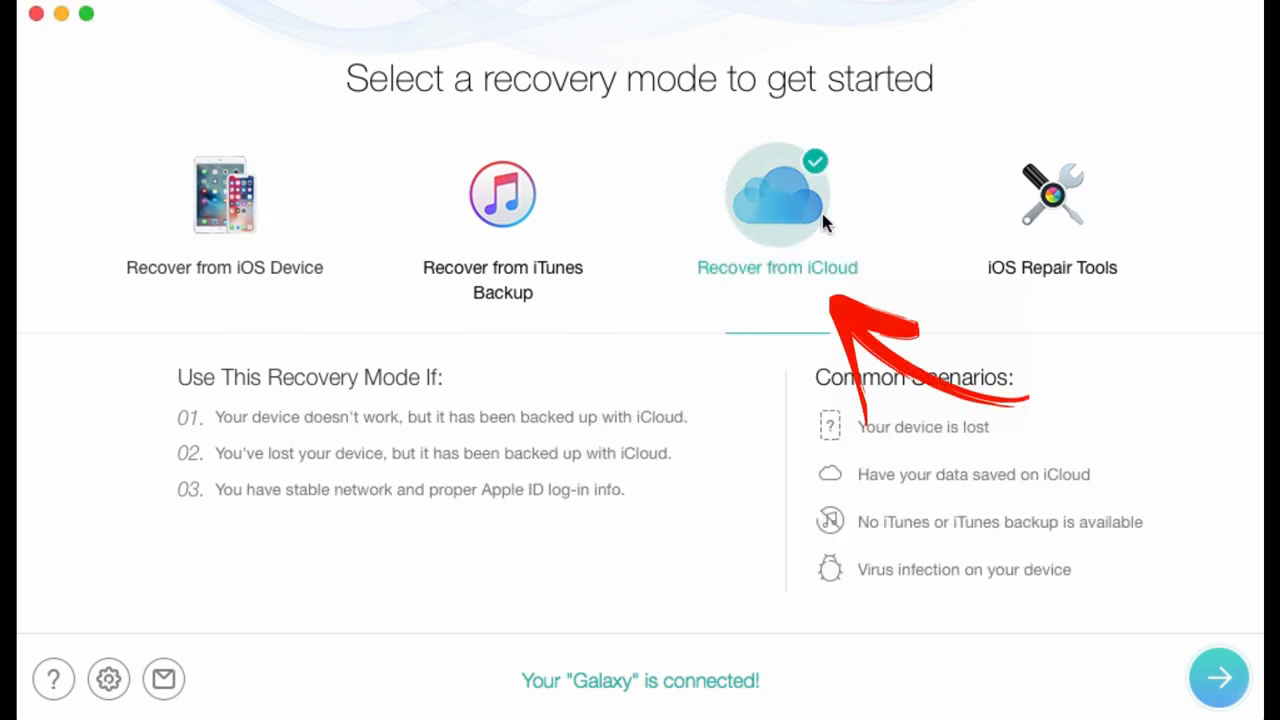
- Continue with 'Recover from iCloud' and sign in with the Apple ID
left_click(1218, 678)
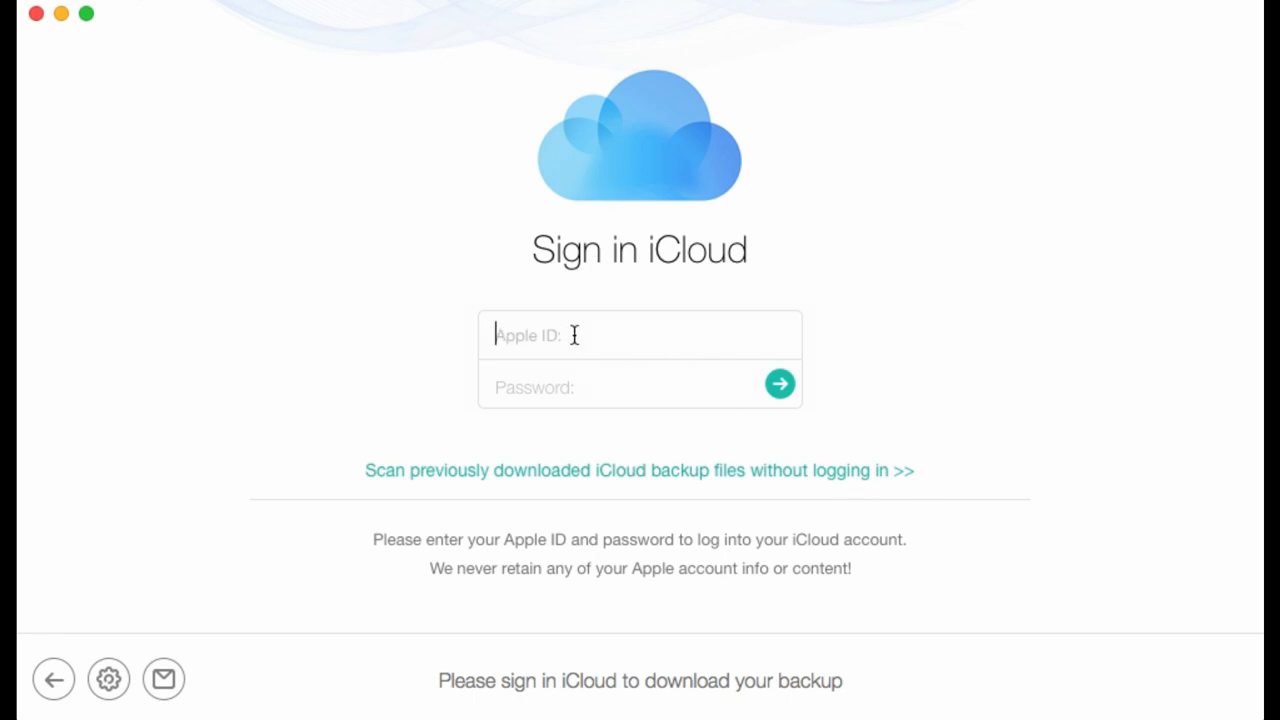
left_click(779, 383)
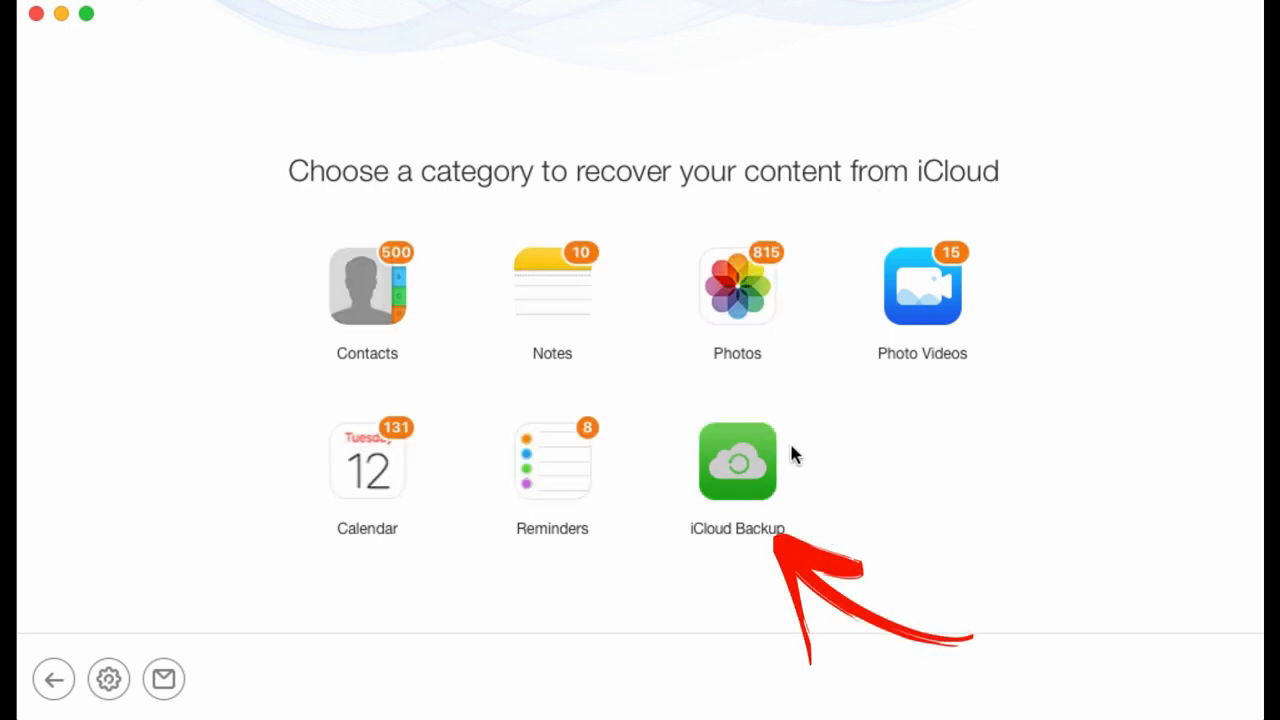
- Under iCloud Backup, select the 2018-08-31 iPhone backup and start downloading it
left_click(737, 461)
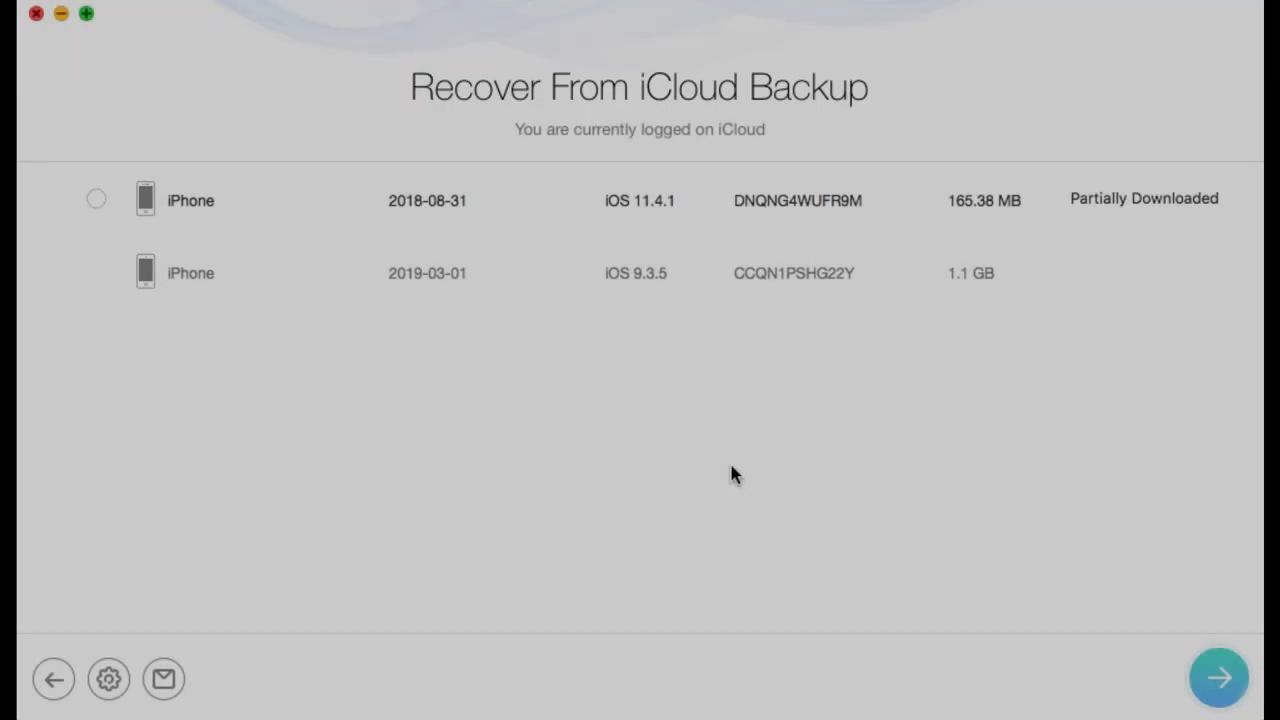
left_click(96, 198)
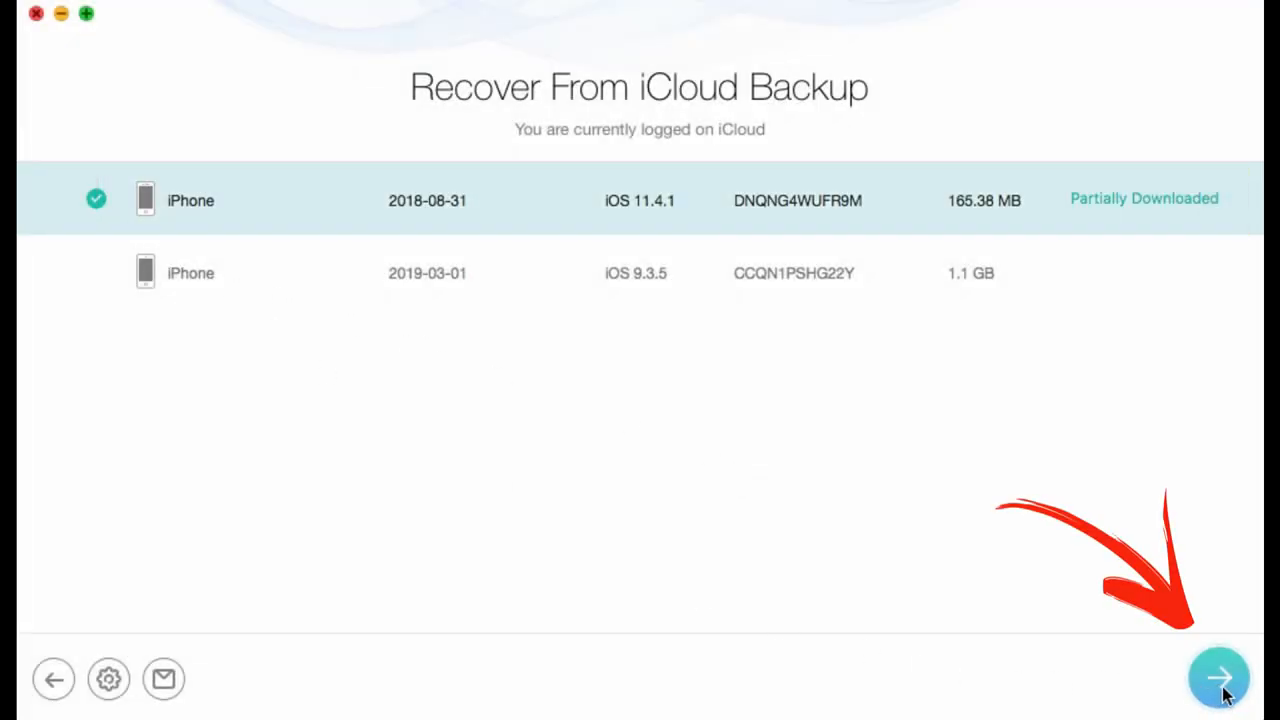
left_click(1219, 678)
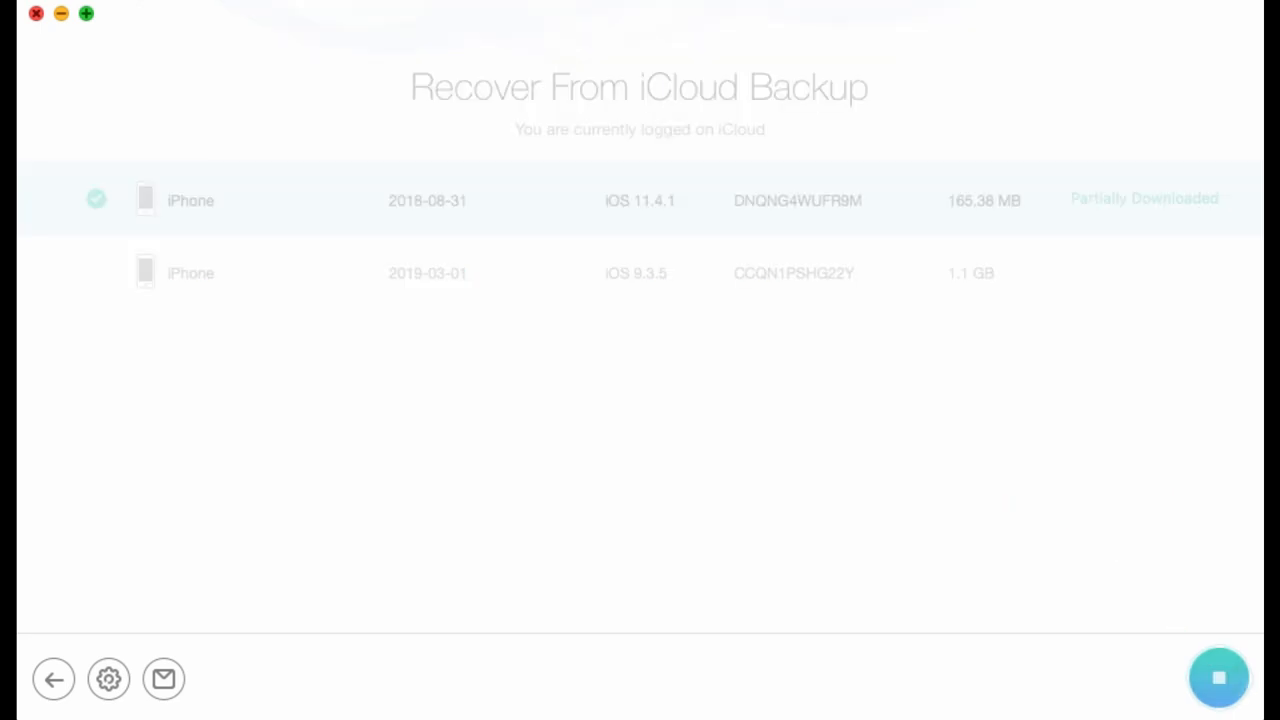